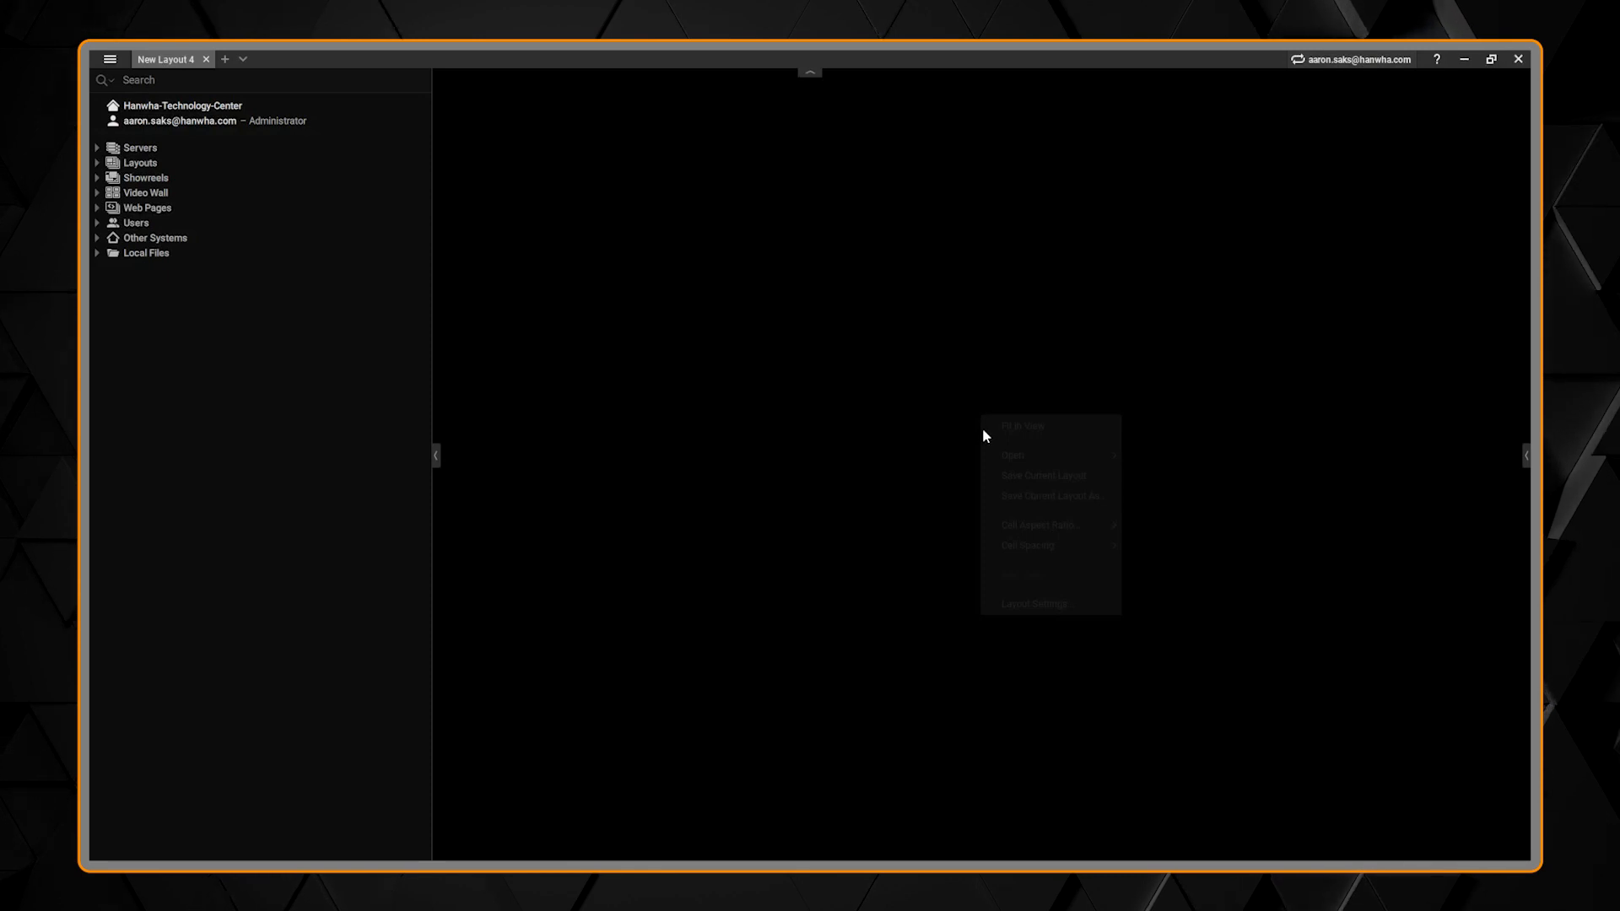
{"action": "mouse_move", "coordinate": [994, 451]}
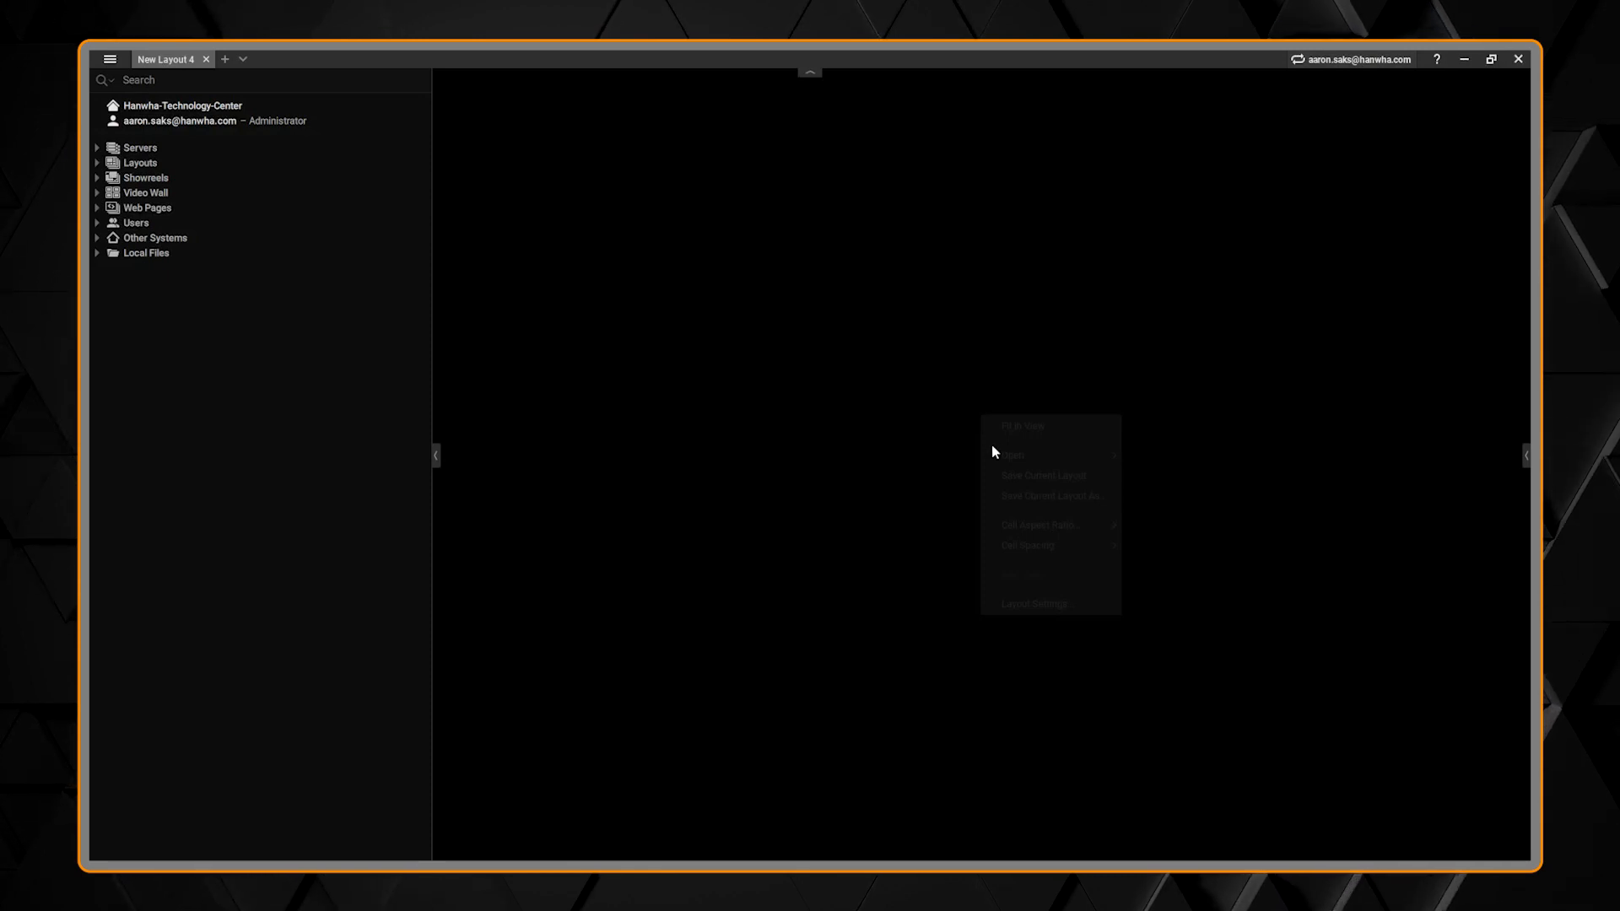
{"action": "mouse_move", "coordinate": [1036, 604]}
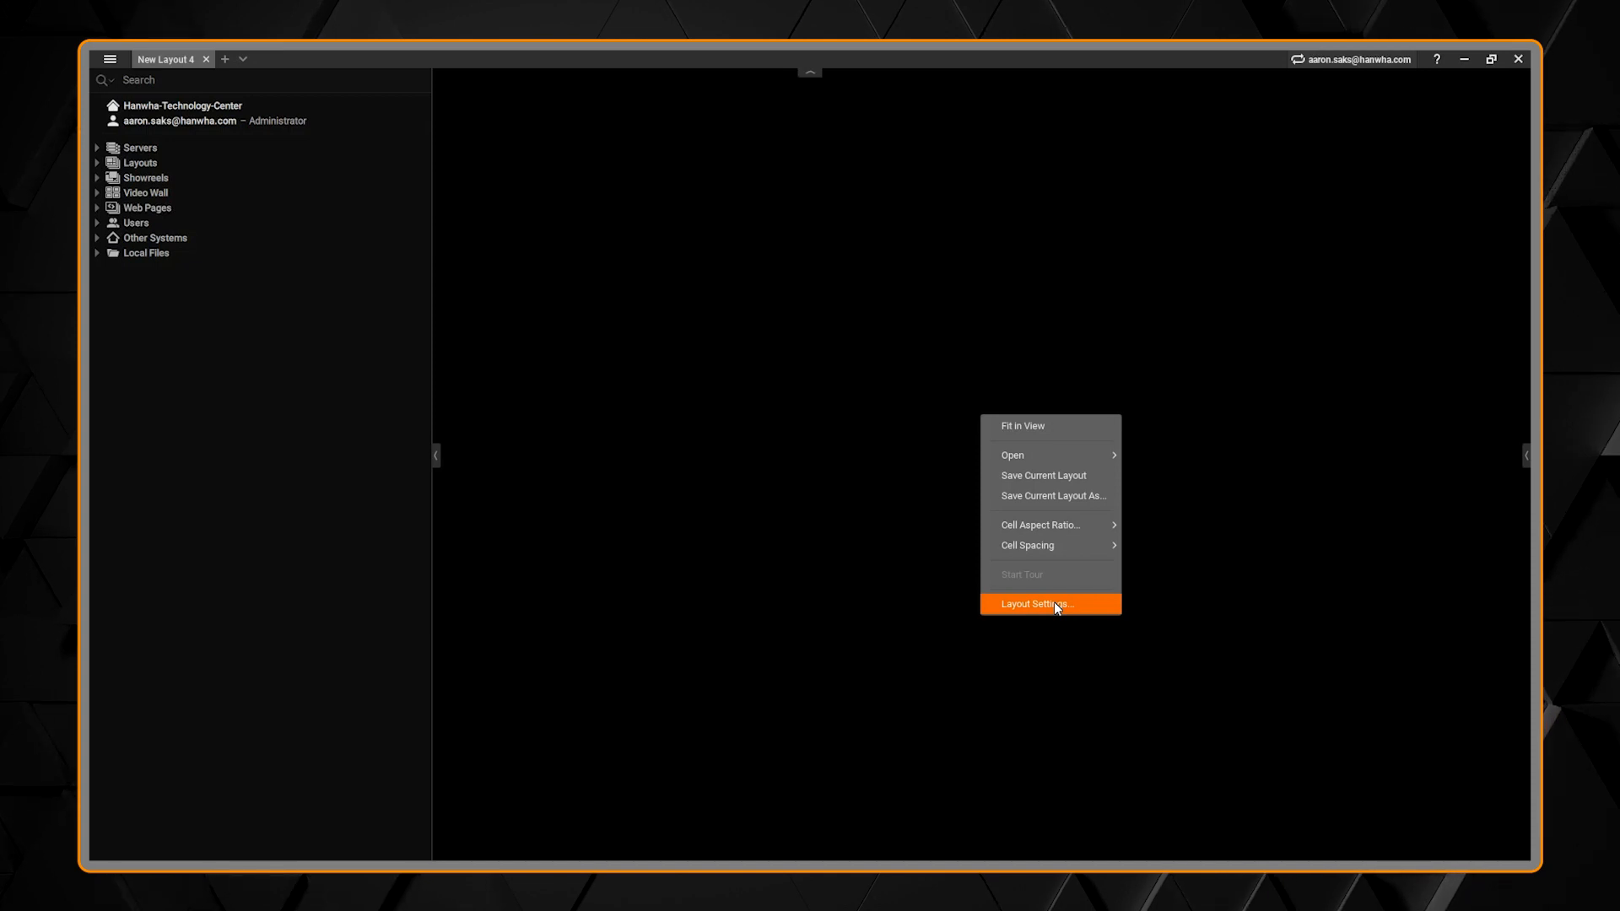
Bring up the Layout Settings dialog for New Layout 4
{"action": "left_click", "coordinate": [1035, 604]}
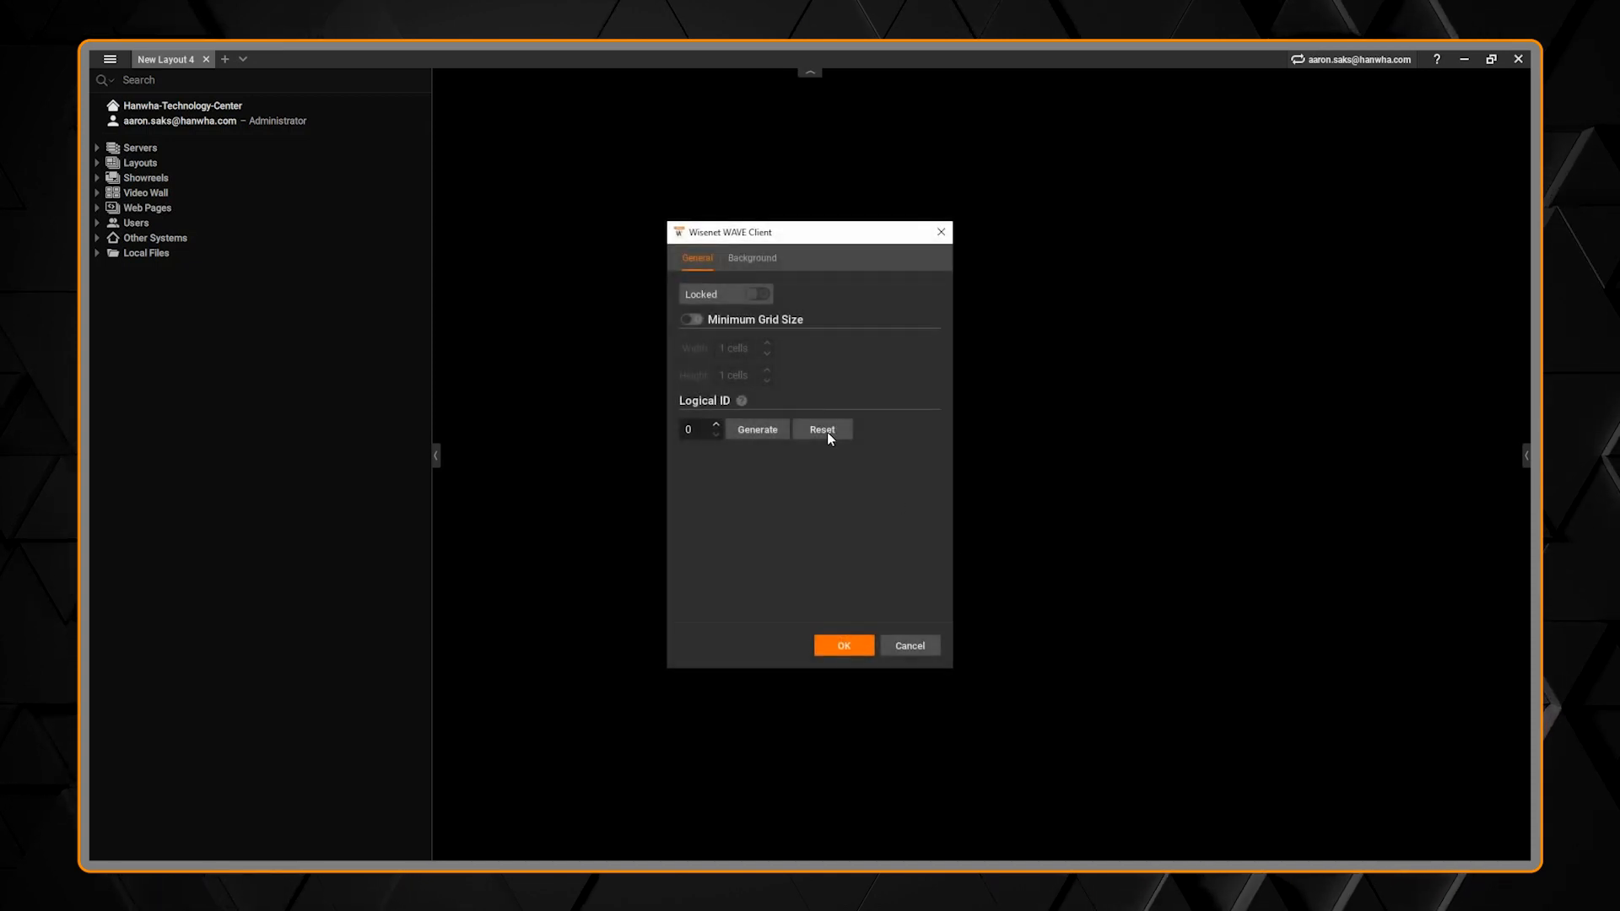
Set the office floor-plan image as the layout background and apply it
{"action": "left_click", "coordinate": [751, 257]}
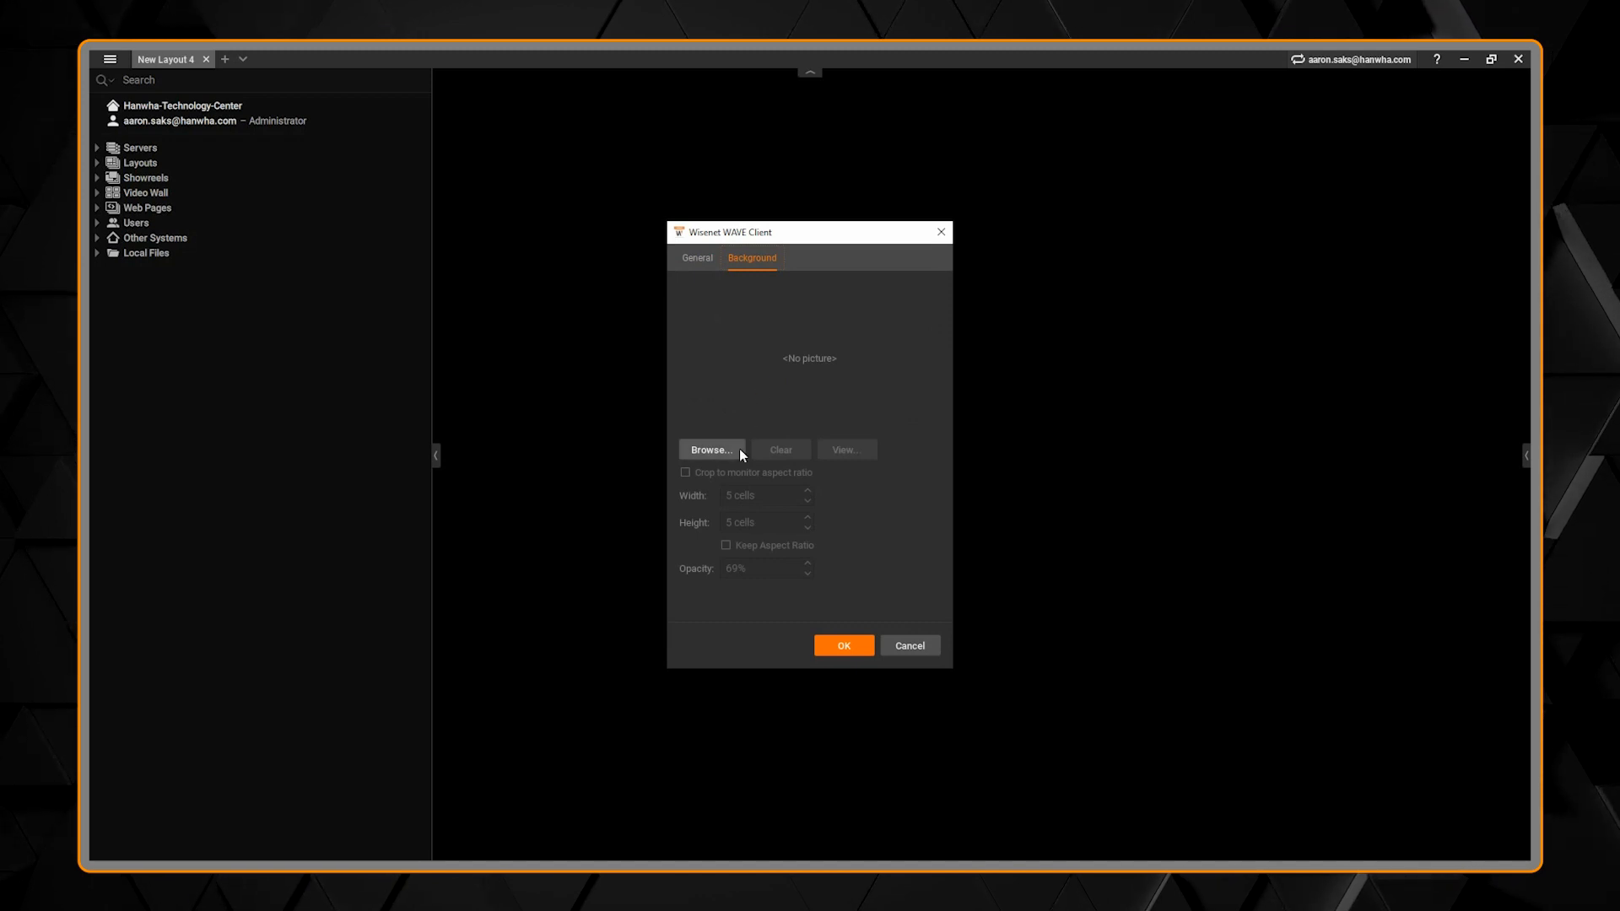
{"action": "left_click", "coordinate": [711, 450]}
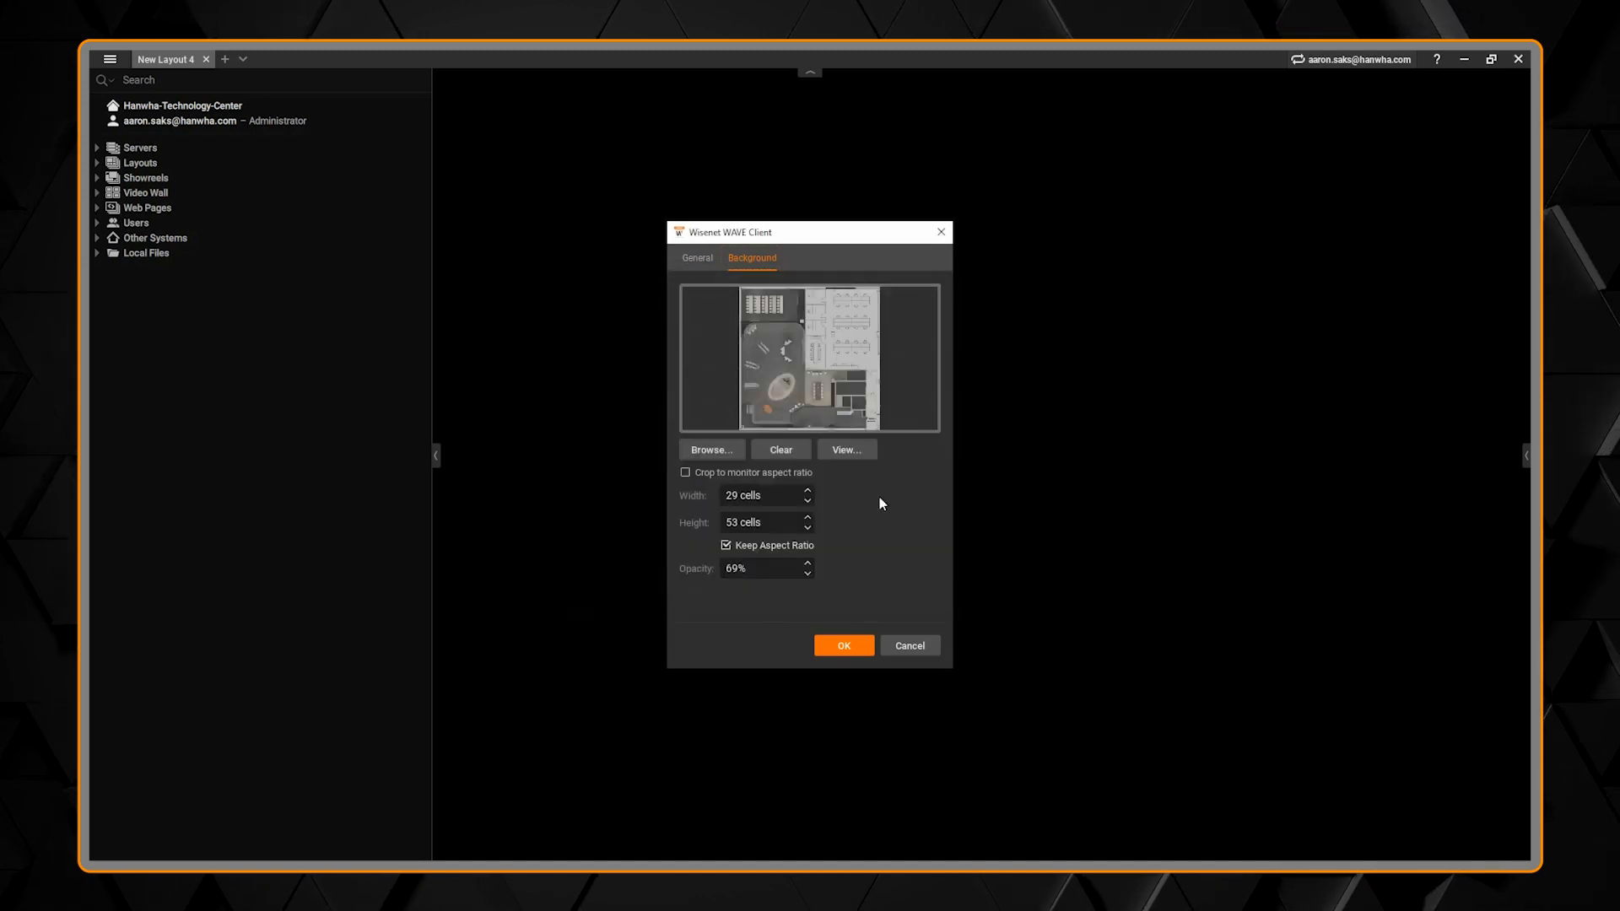
{"action": "left_click", "coordinate": [843, 645]}
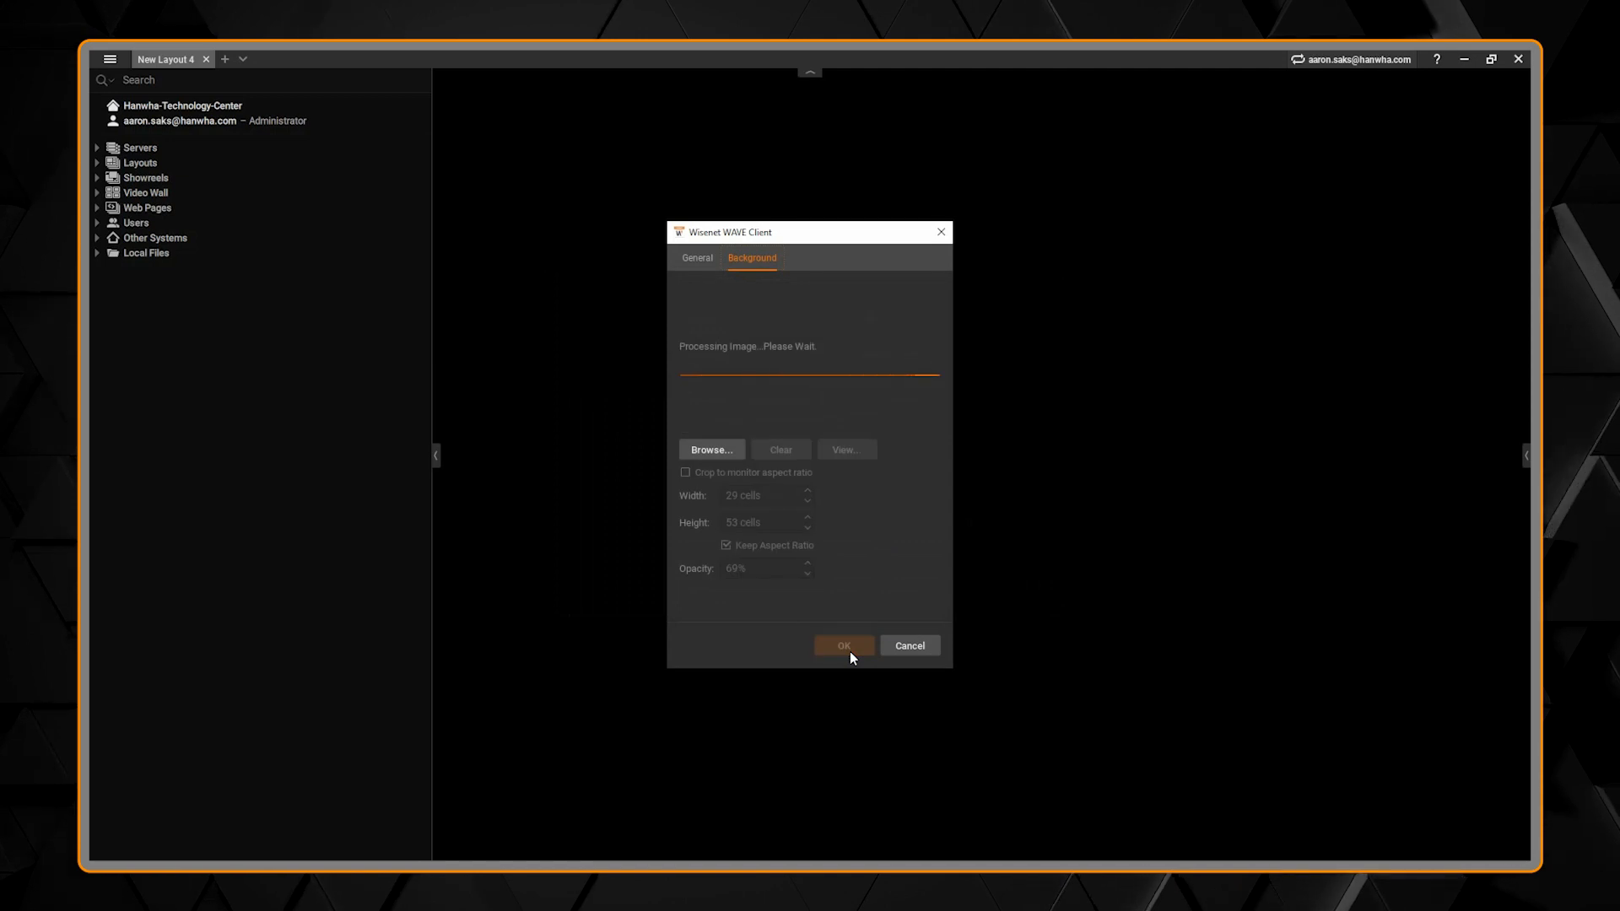
{"action": "left_click", "coordinate": [843, 645]}
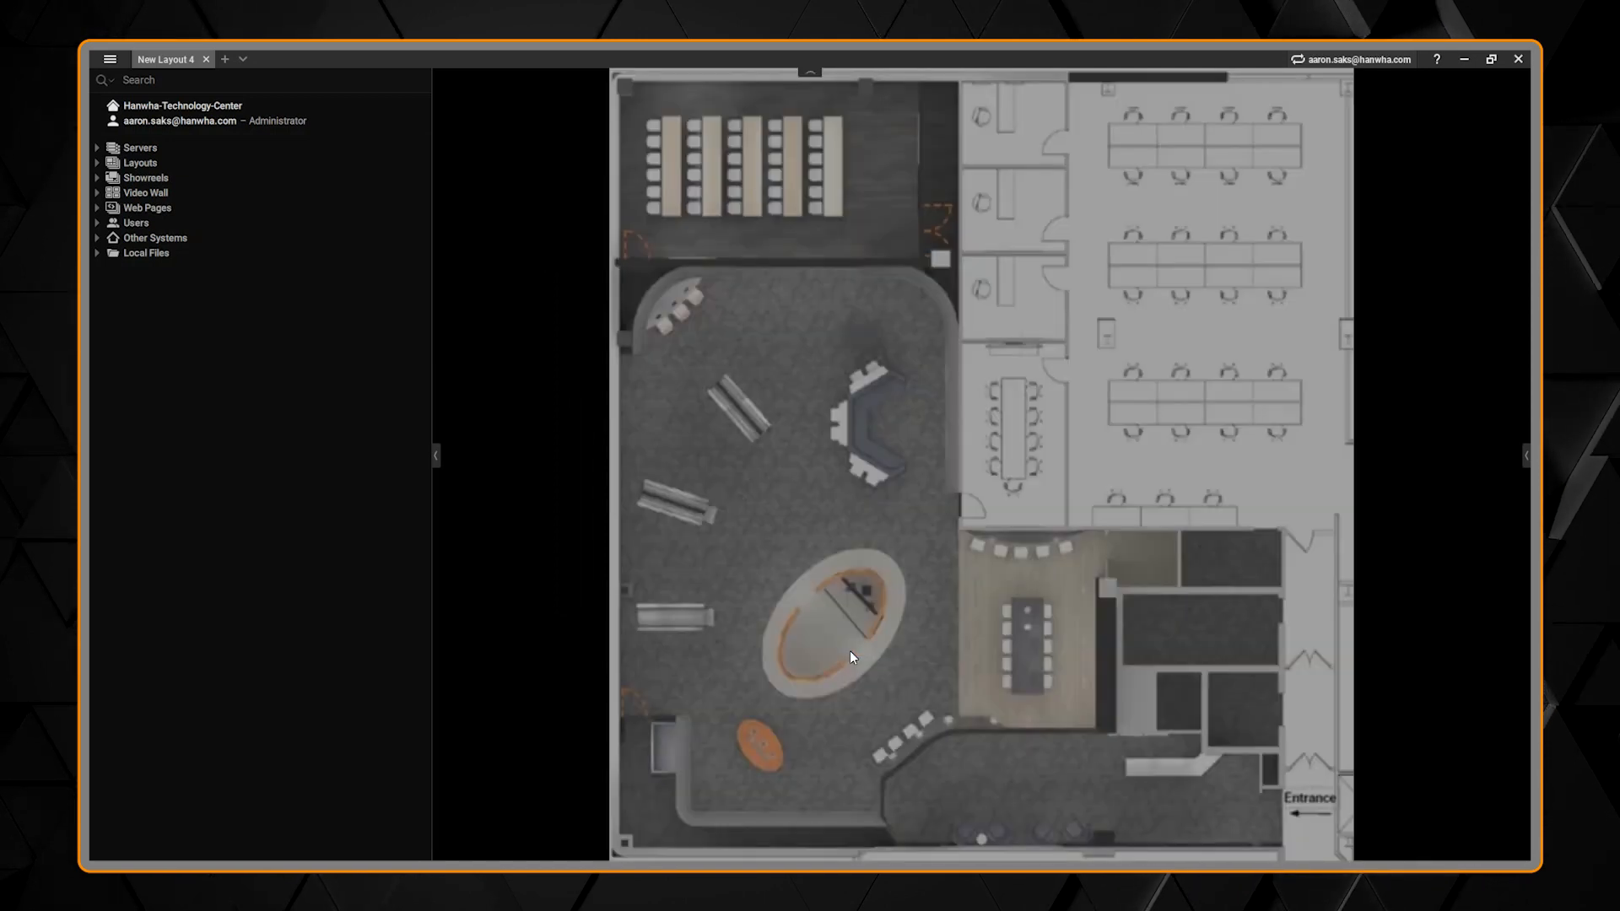
{"action": "mouse_move", "coordinate": [139, 147]}
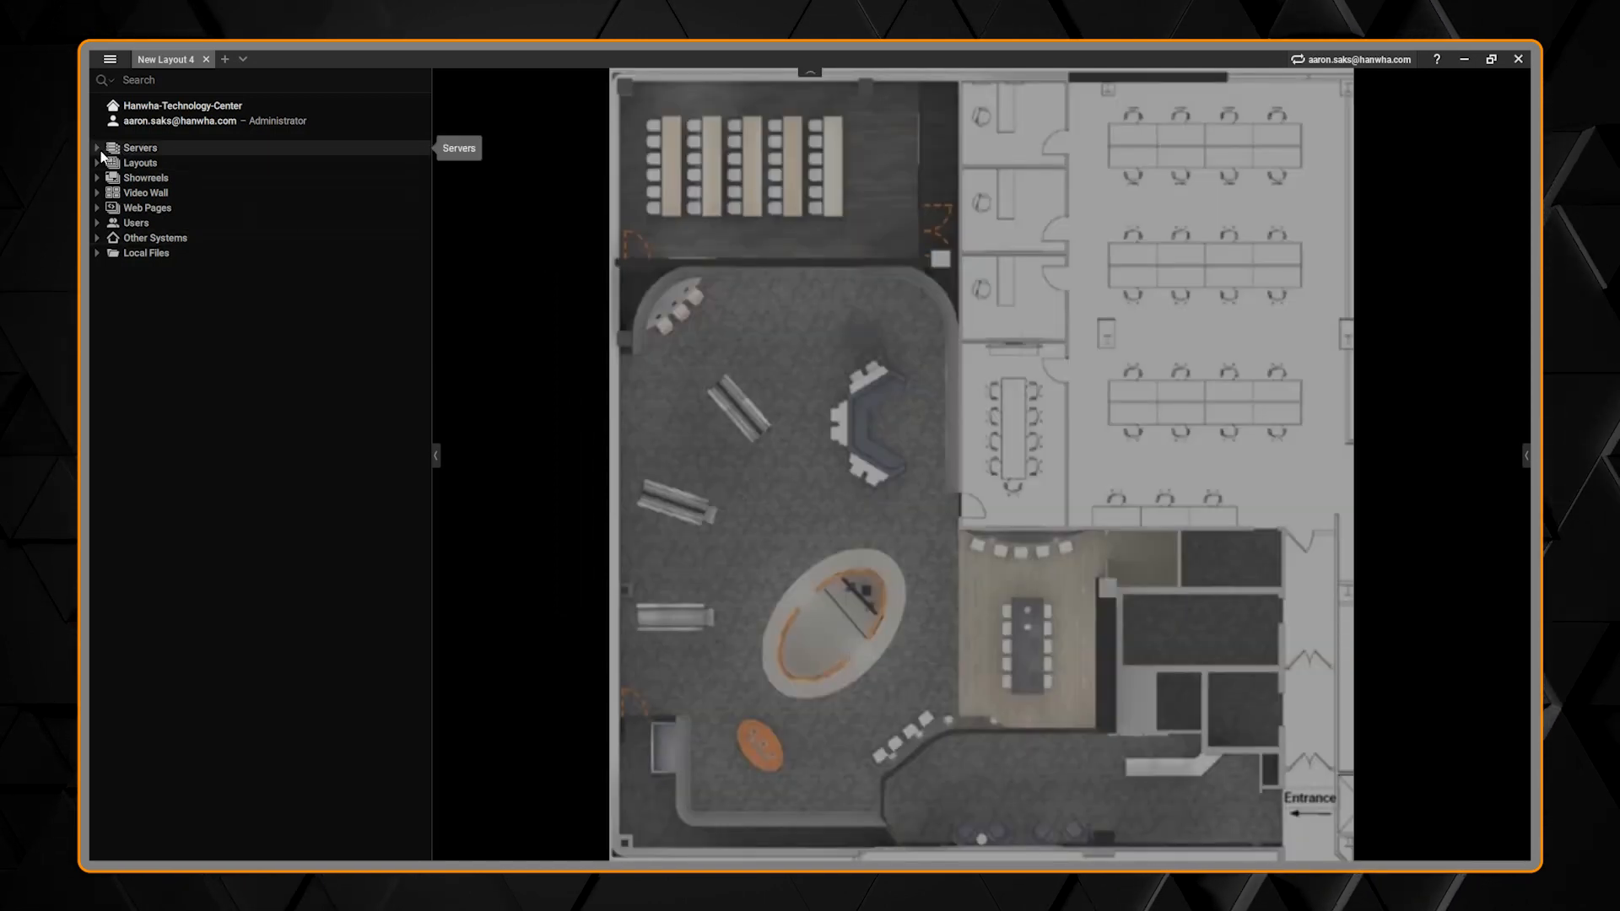
Place the Kiosk 1 PND-A6081R camera from server WAVE 1 onto the floor plan
{"action": "left_click", "coordinate": [97, 146]}
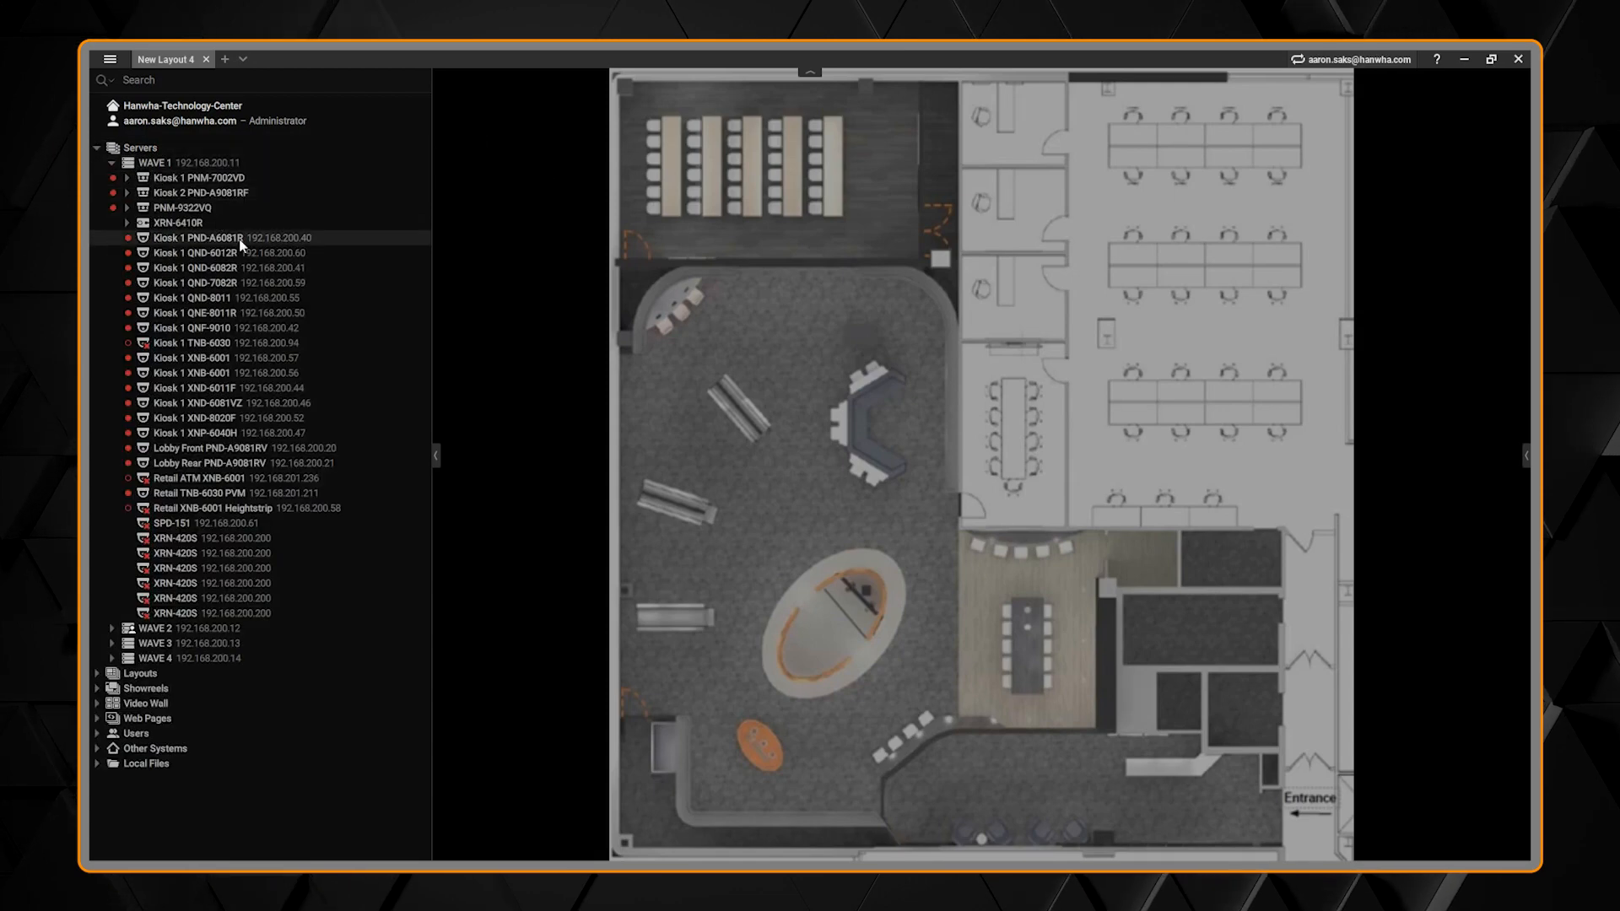
{"action": "left_click", "coordinate": [203, 238]}
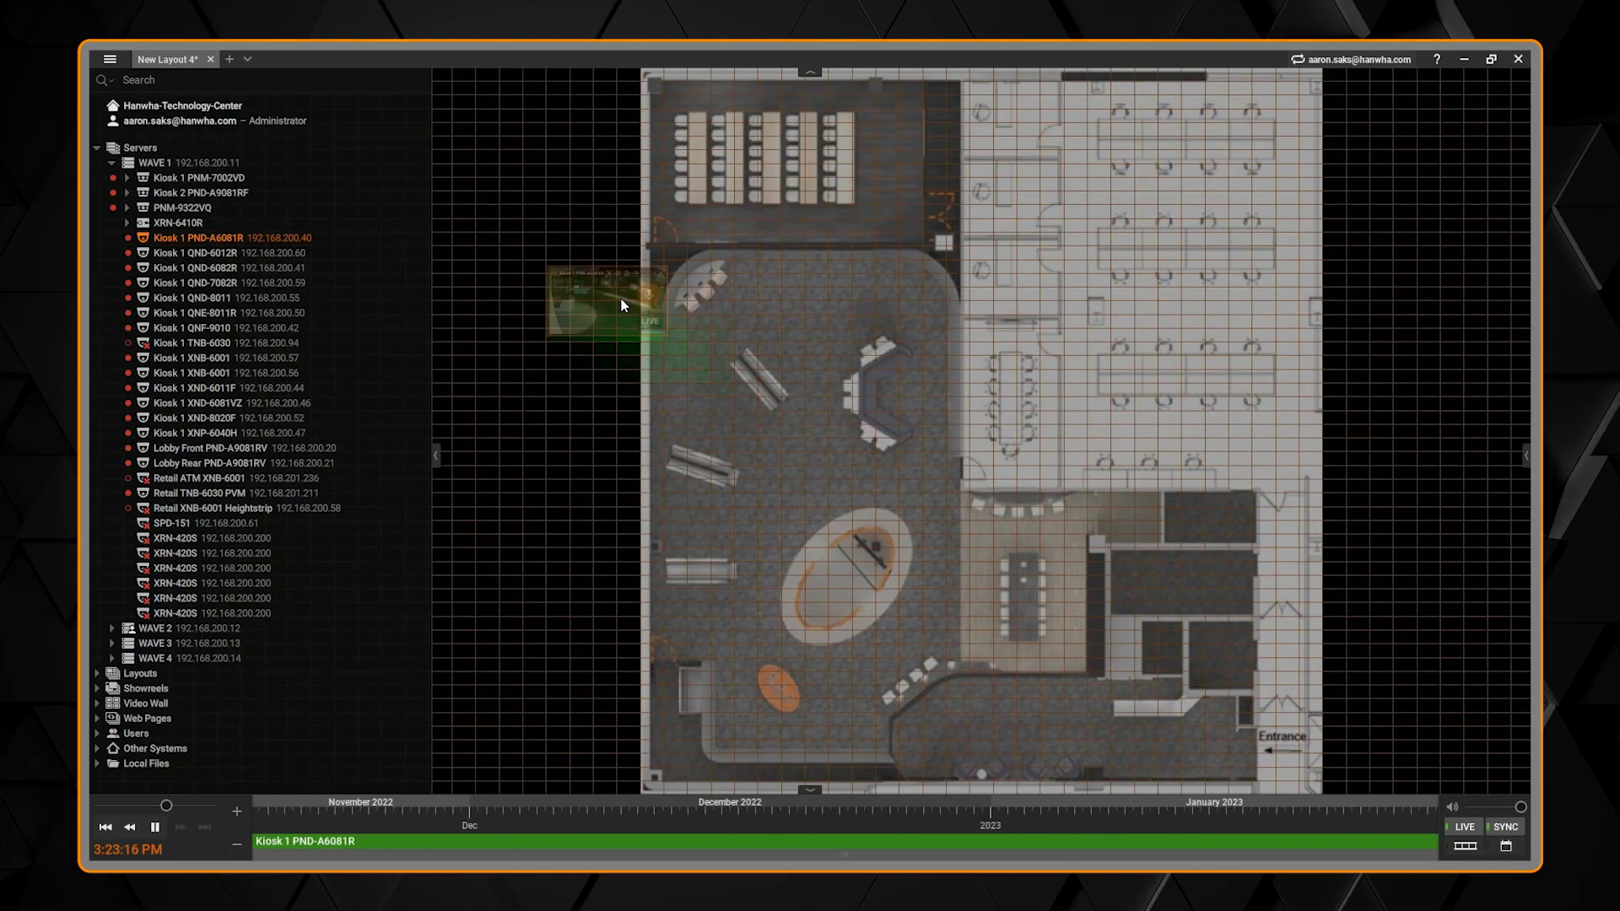
{"action": "left_click", "coordinate": [199, 253]}
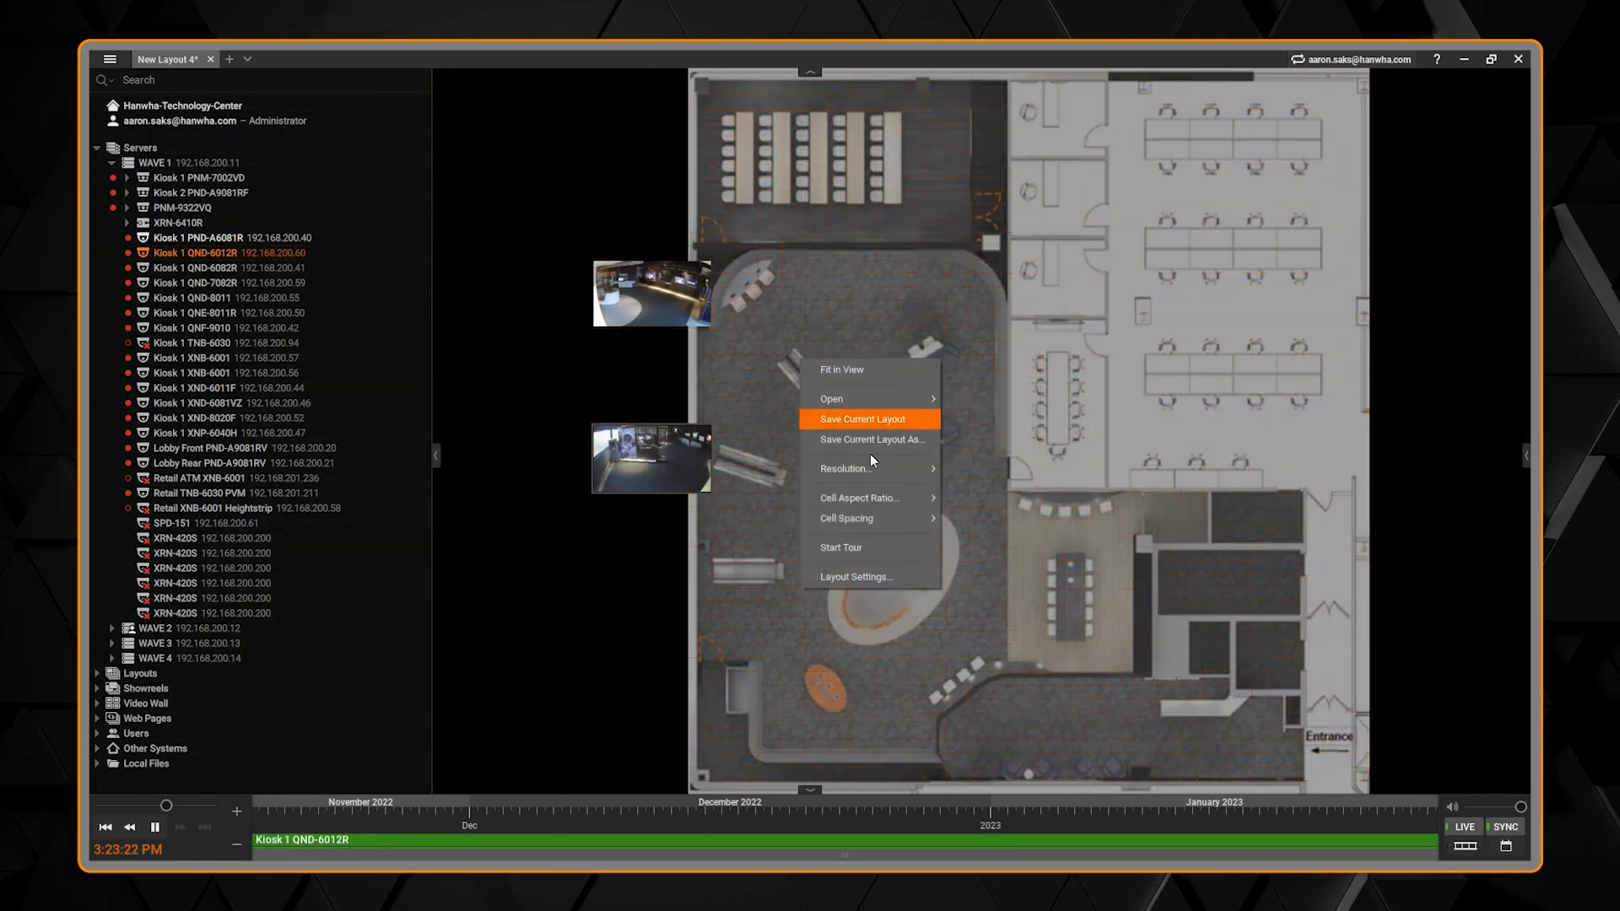
Resize the floor-plan background to 35 by 63 cells, keeping aspect ratio
{"action": "left_click", "coordinate": [855, 577]}
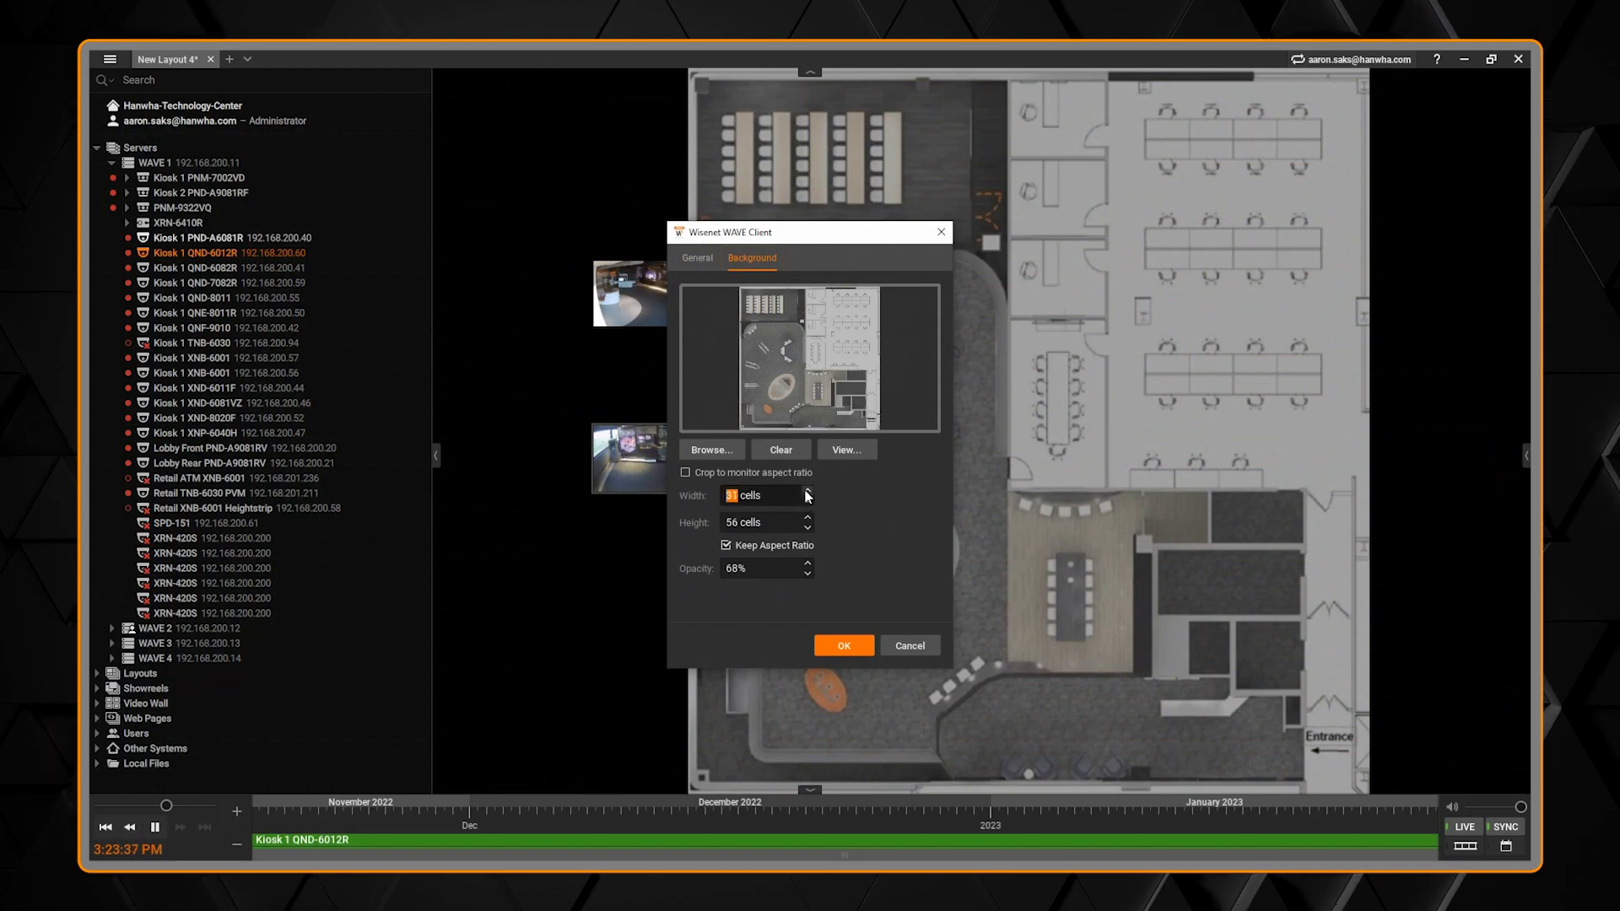
{"action": "left_click", "coordinate": [808, 491]}
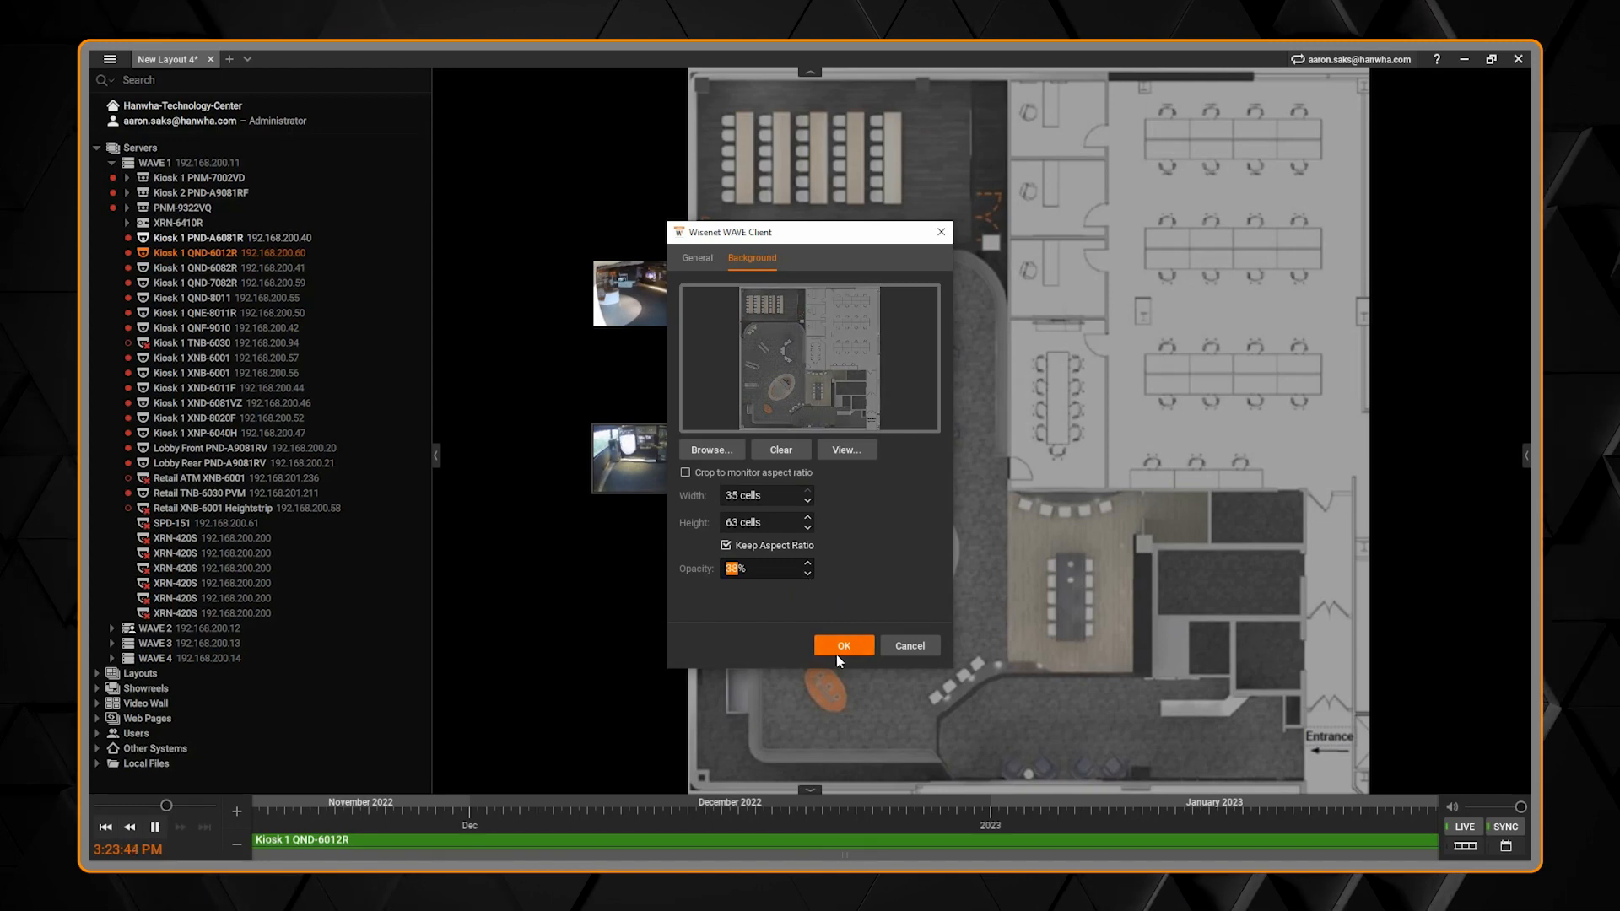
{"action": "left_click", "coordinate": [843, 645]}
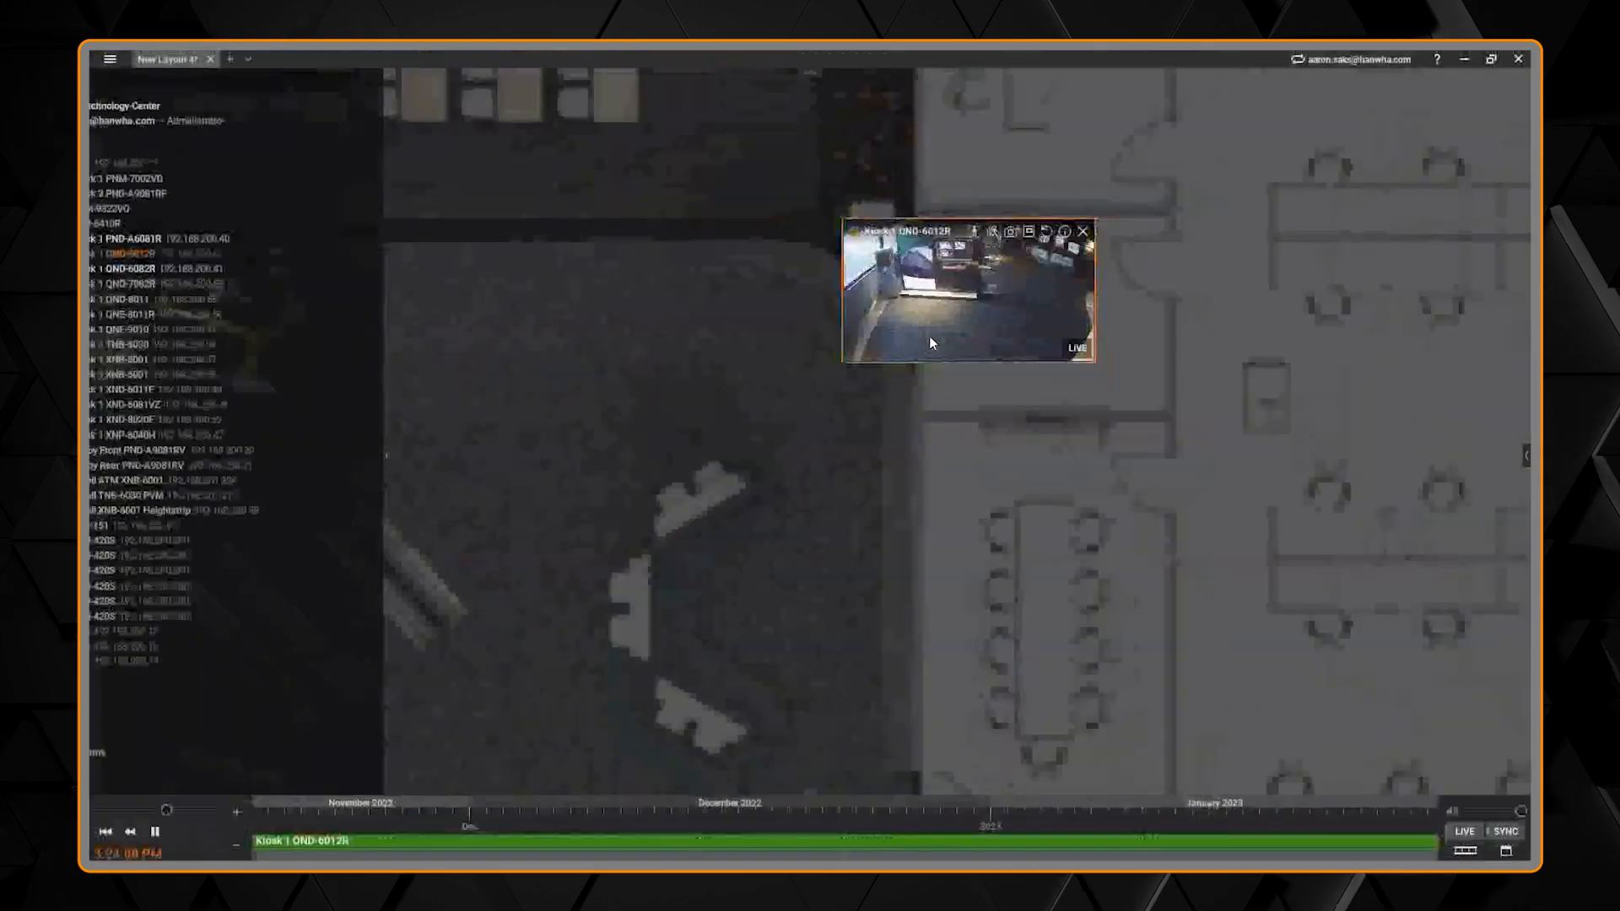
Lock New Layout 4 via its General settings so the camera tiles stay fixed
{"action": "right_click", "coordinate": [930, 341]}
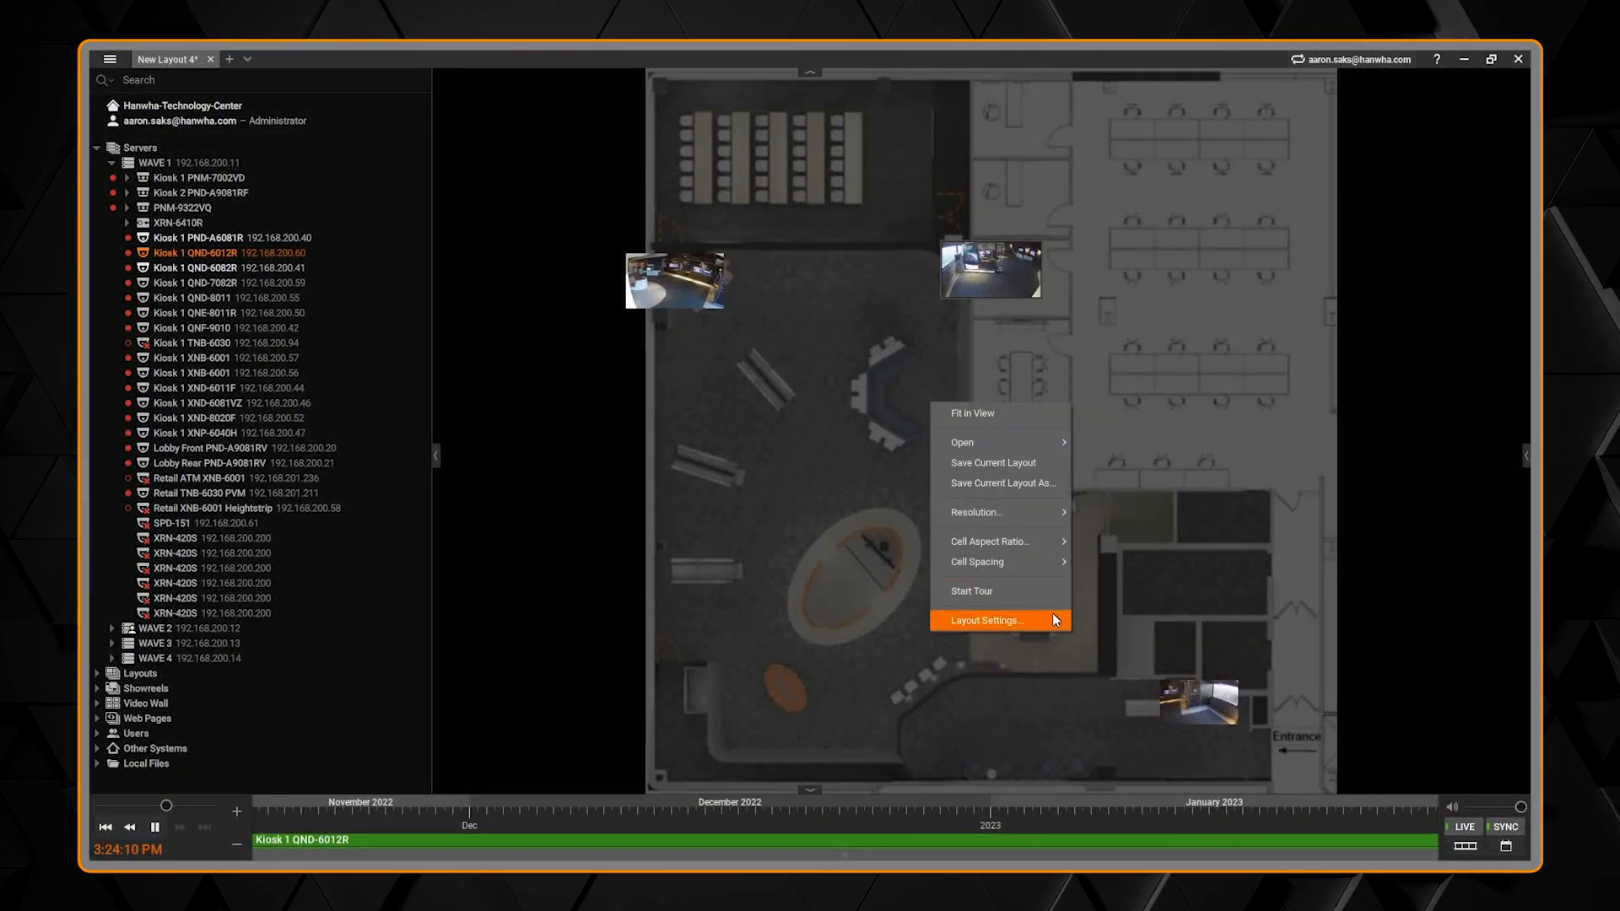
{"action": "left_click", "coordinate": [985, 621]}
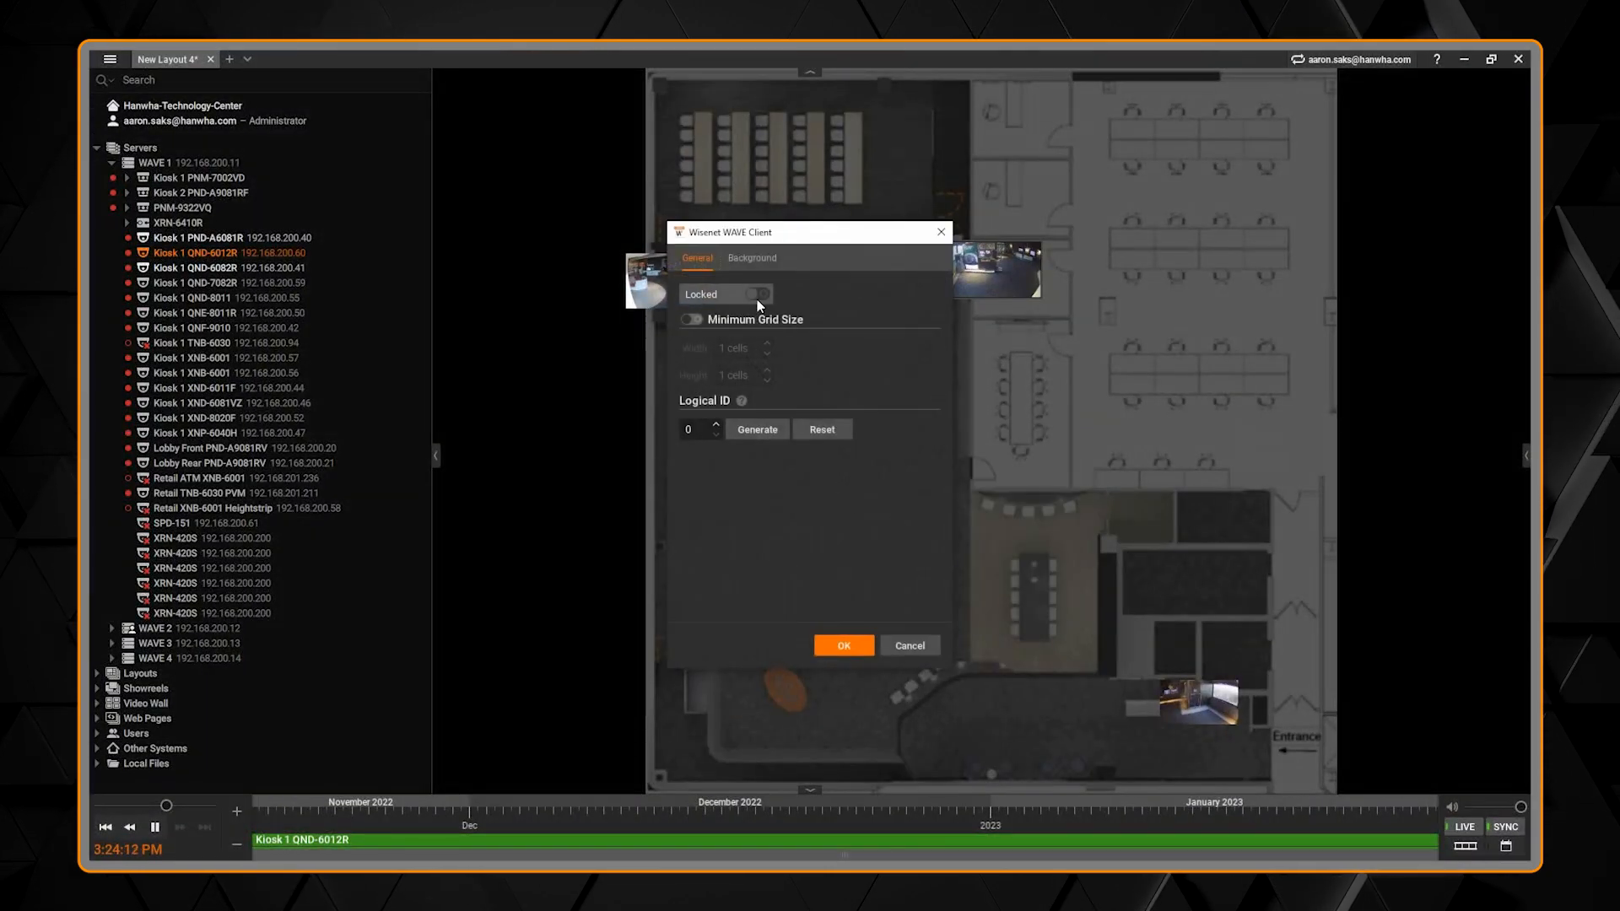
{"action": "left_click", "coordinate": [756, 294]}
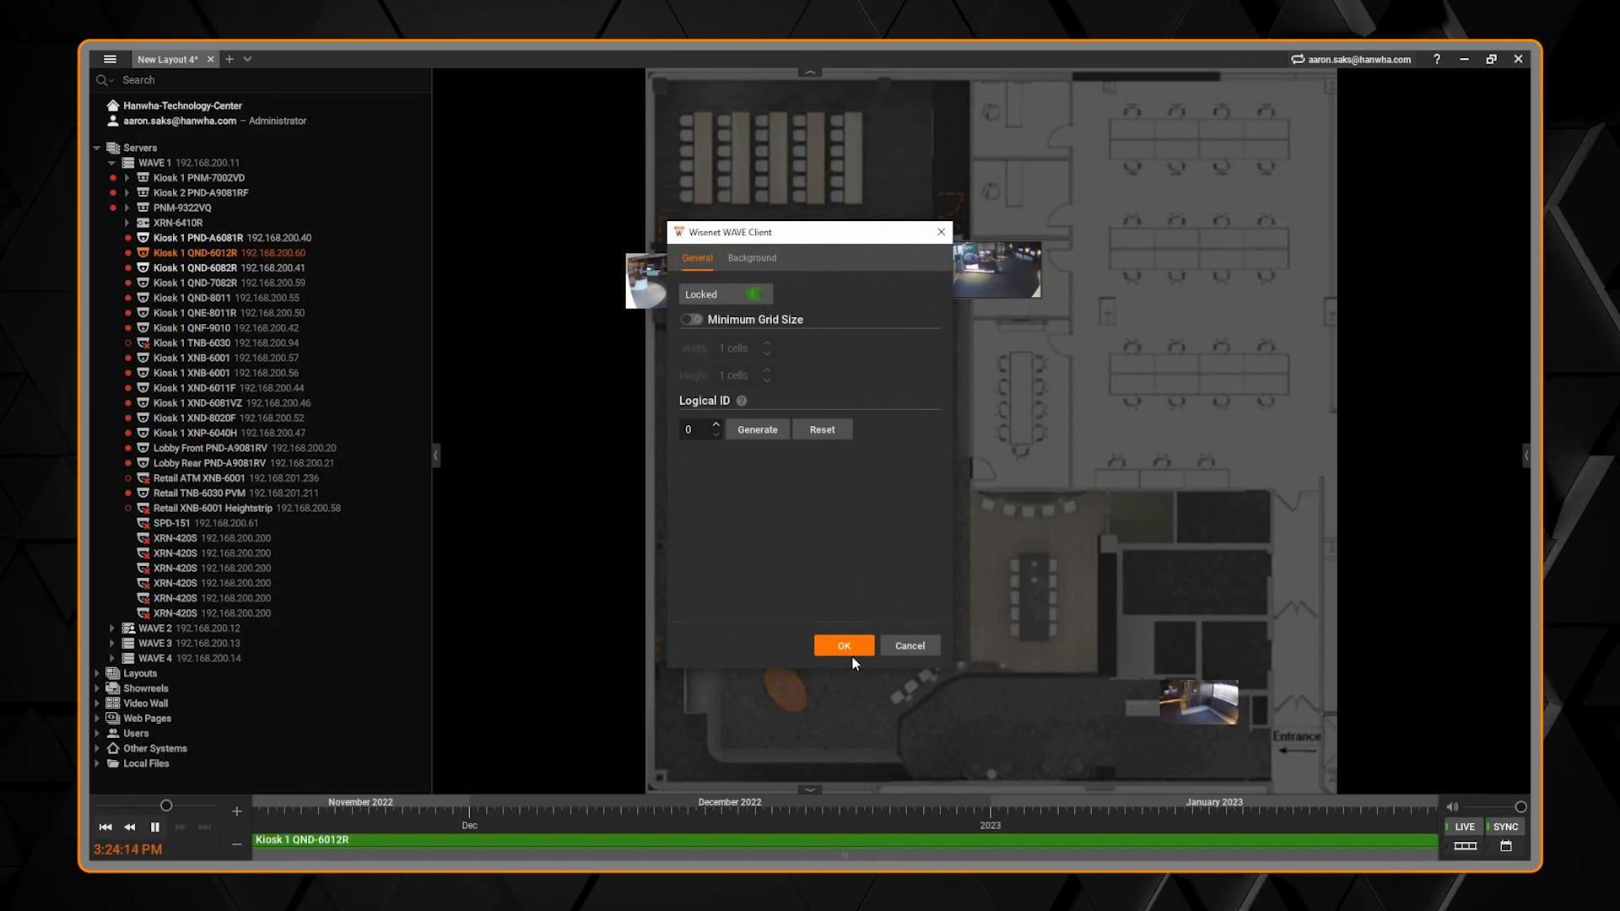
{"action": "left_click", "coordinate": [843, 644]}
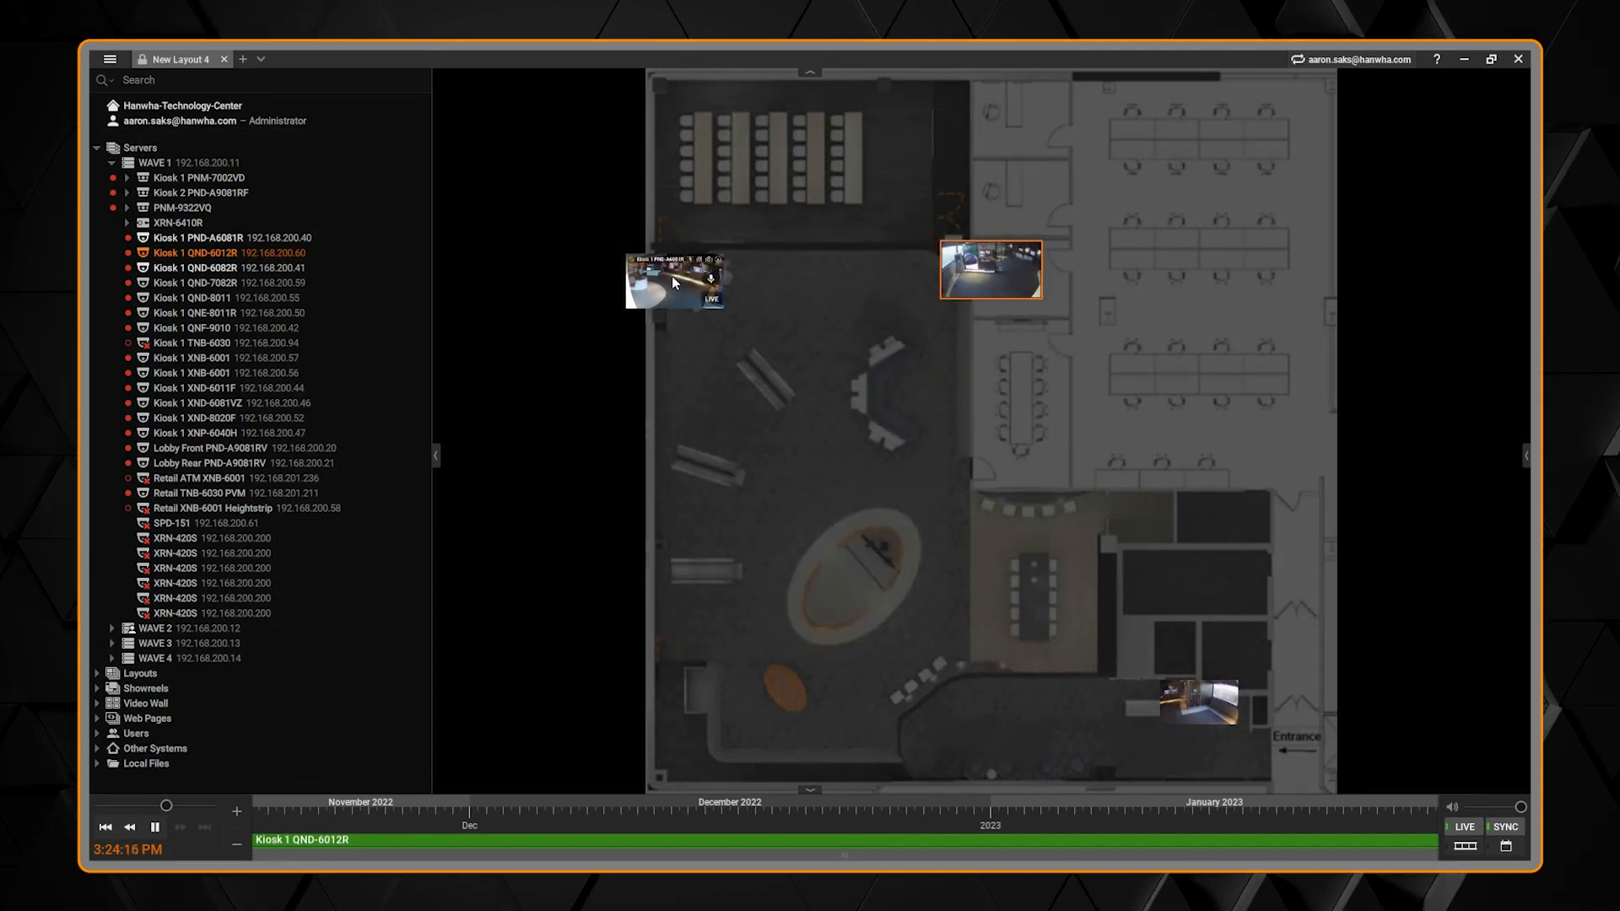